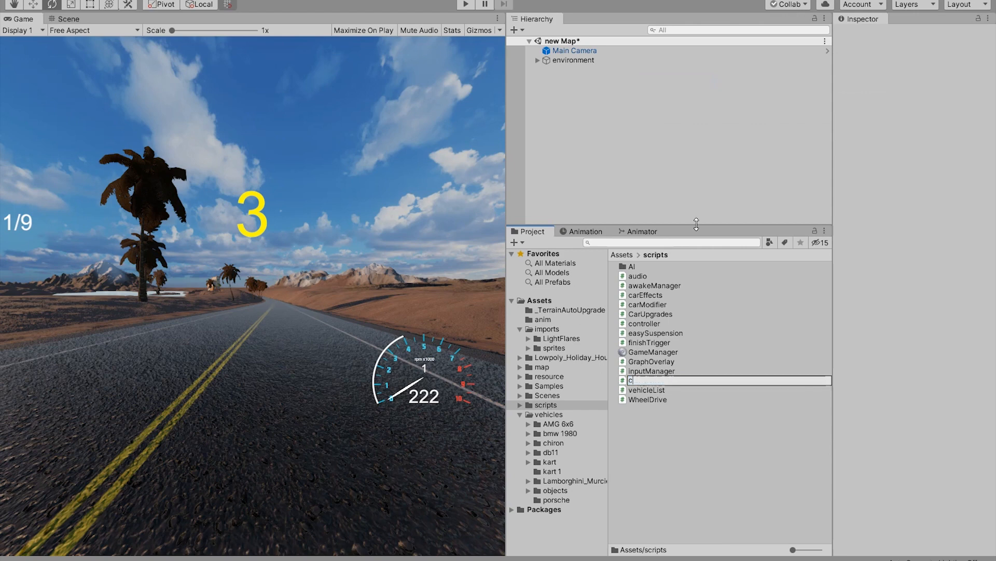
Name the new C# script cameraController
type("ameraController")
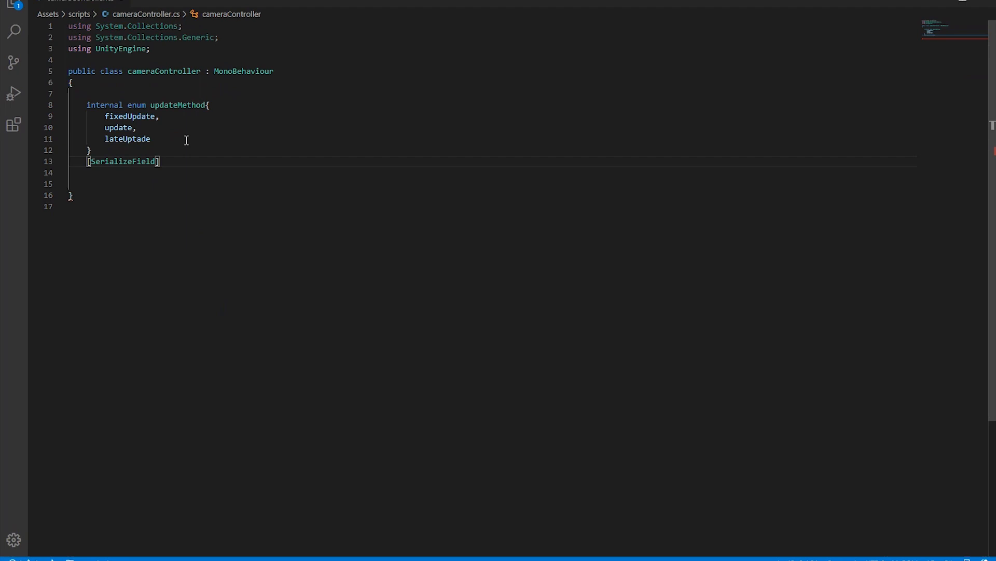
Declare the private updateMethod field updateDemo and insert the Update and LateUpdate stubs
type("private updateMethod updateD")
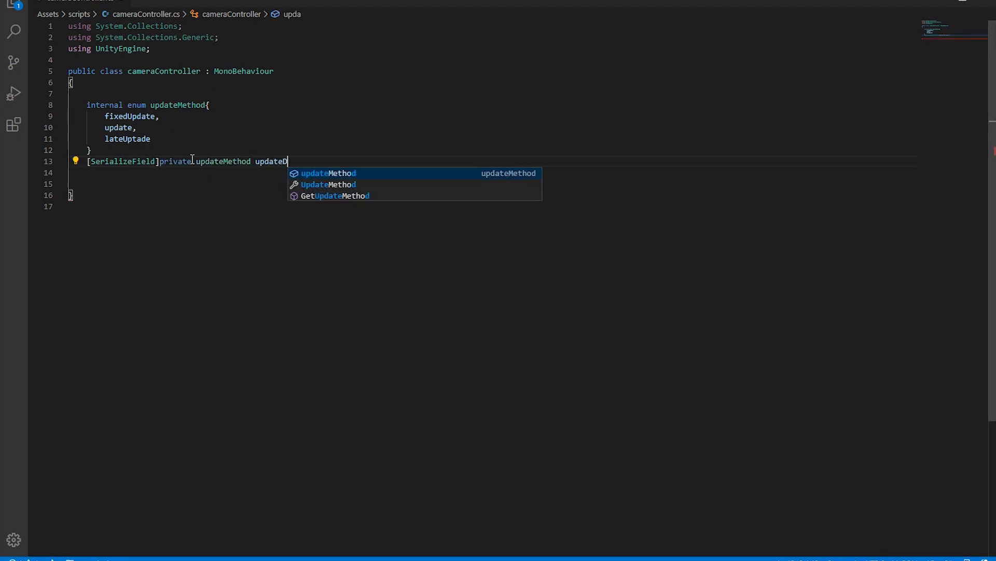
type("emo;")
left_click(493, 183)
type("private void FixedUpdate() {")
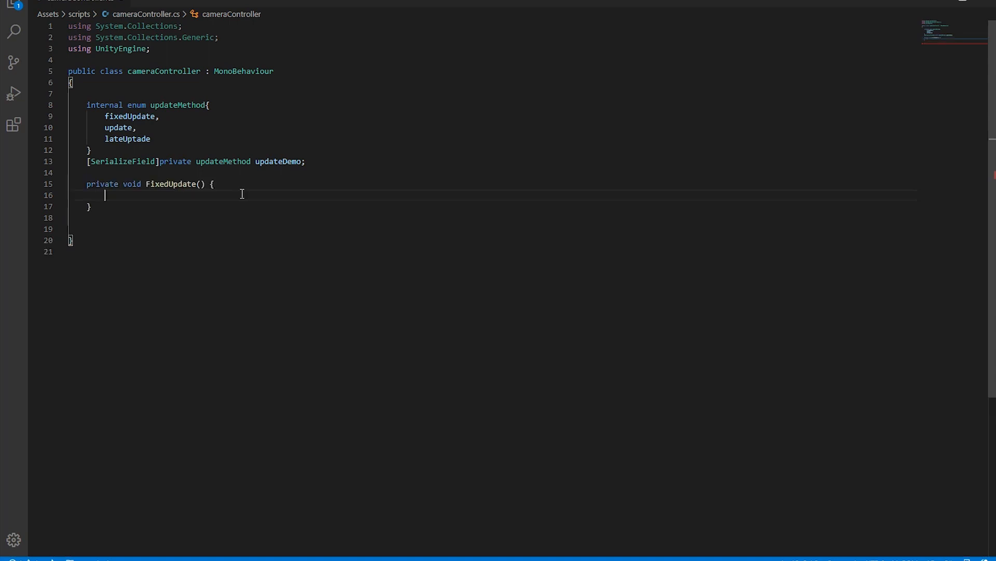
type("upd")
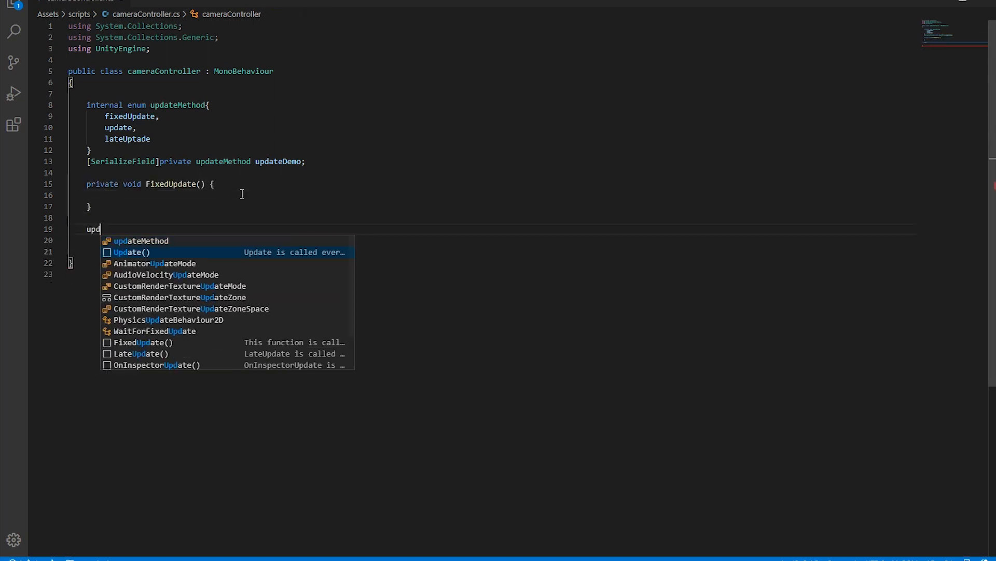
left_click(130, 251)
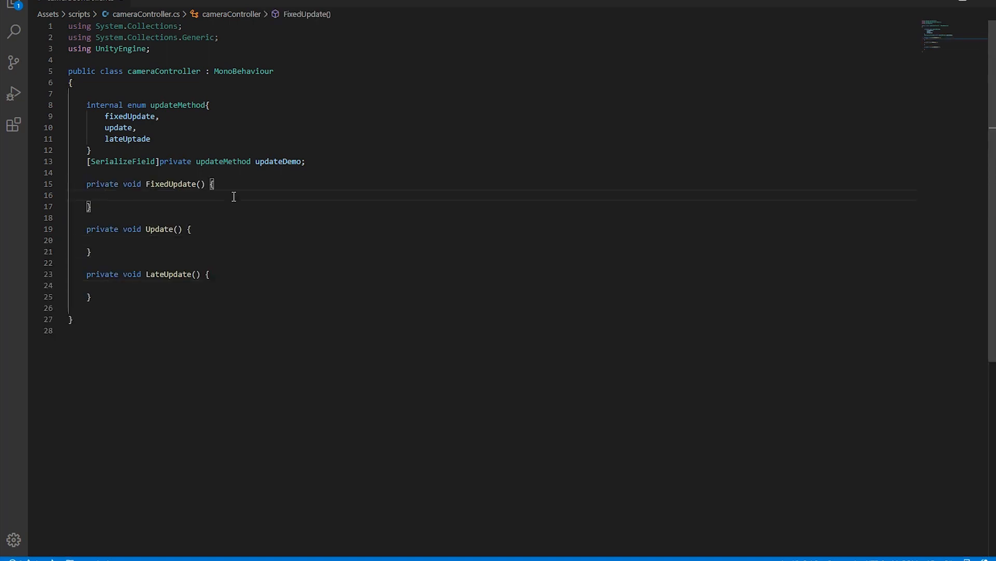
Add an empty private void cameraBehavior() method and start a private controller reference field
left_click(132, 308)
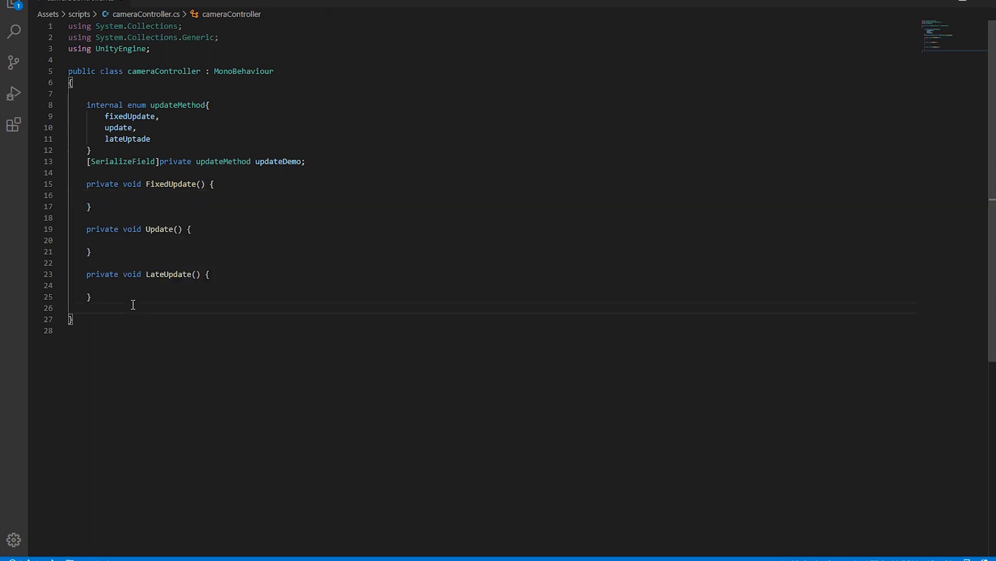
key("enter")
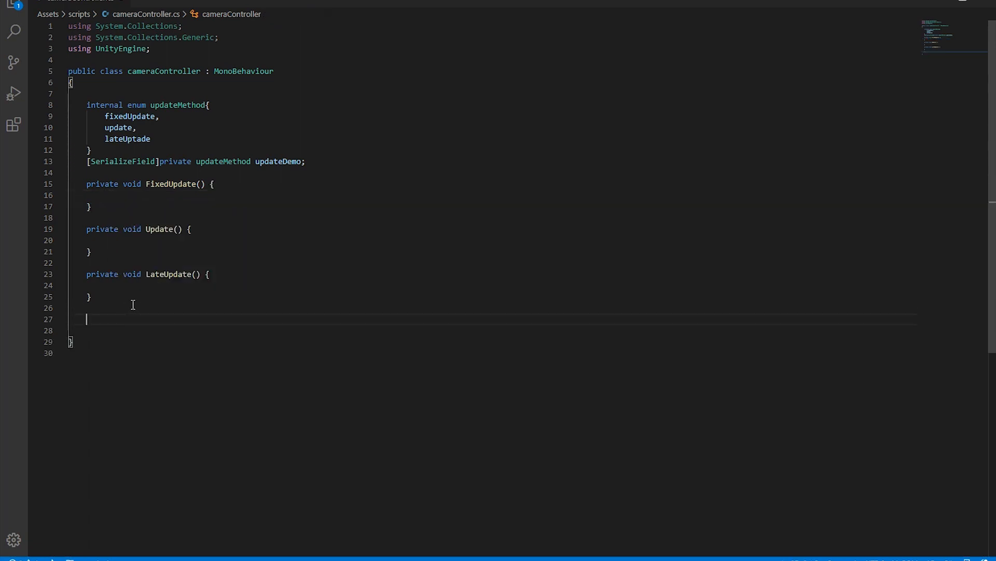
type("private void")
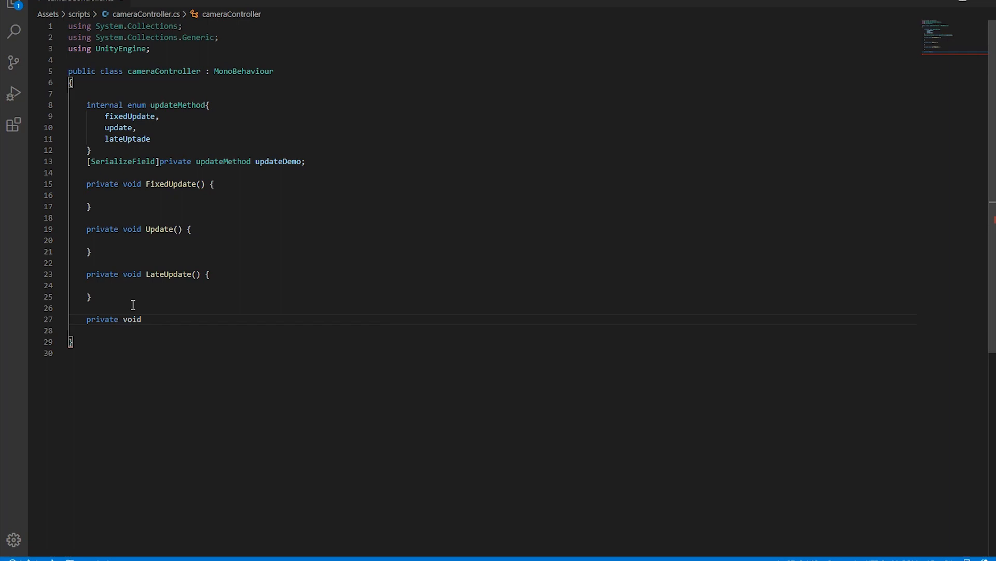
type("cameraBehavi")
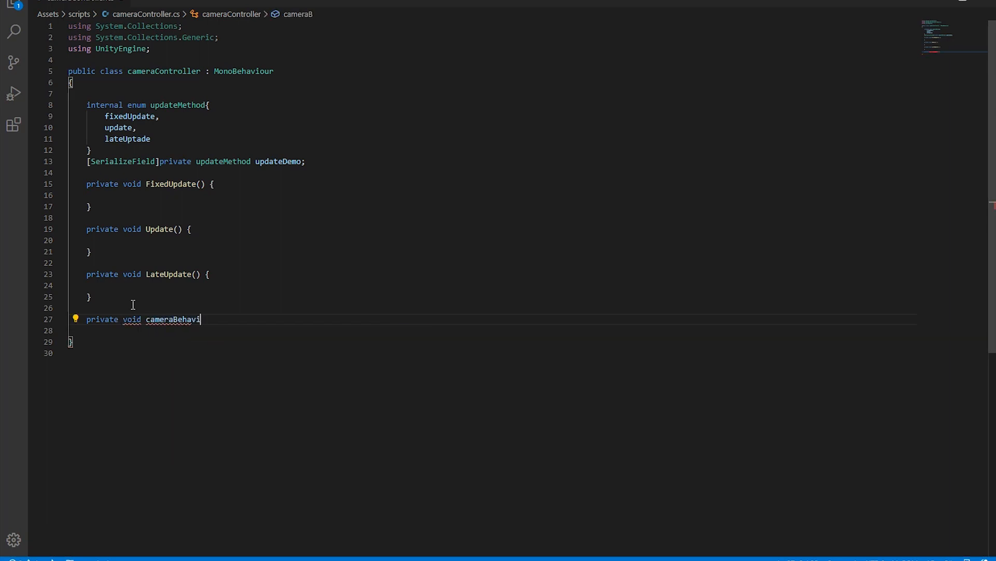
type("or(){")
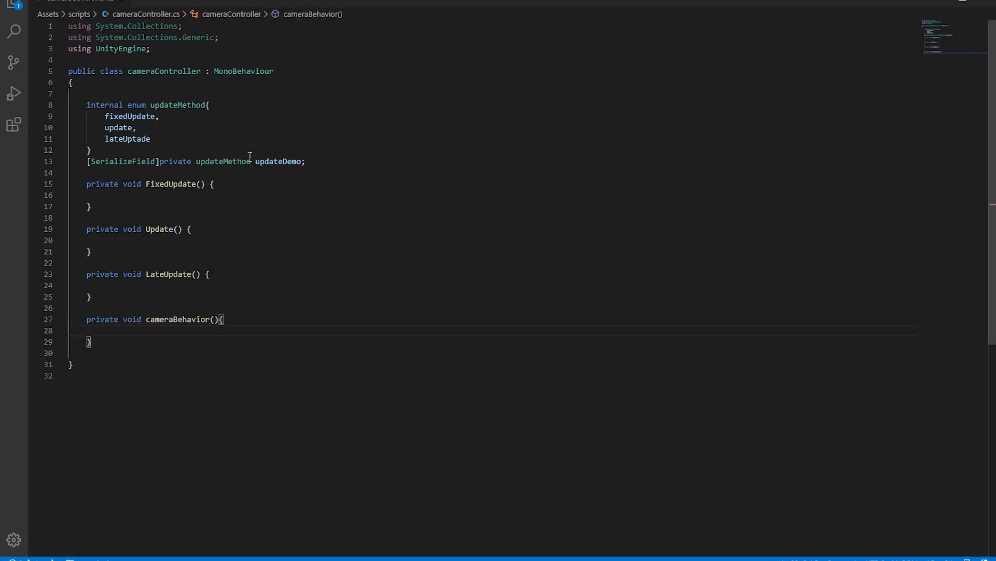
type("private controller controllerReference;")
type("controllerReference = GameObject.FindGameObjectWithTag(\"Play")
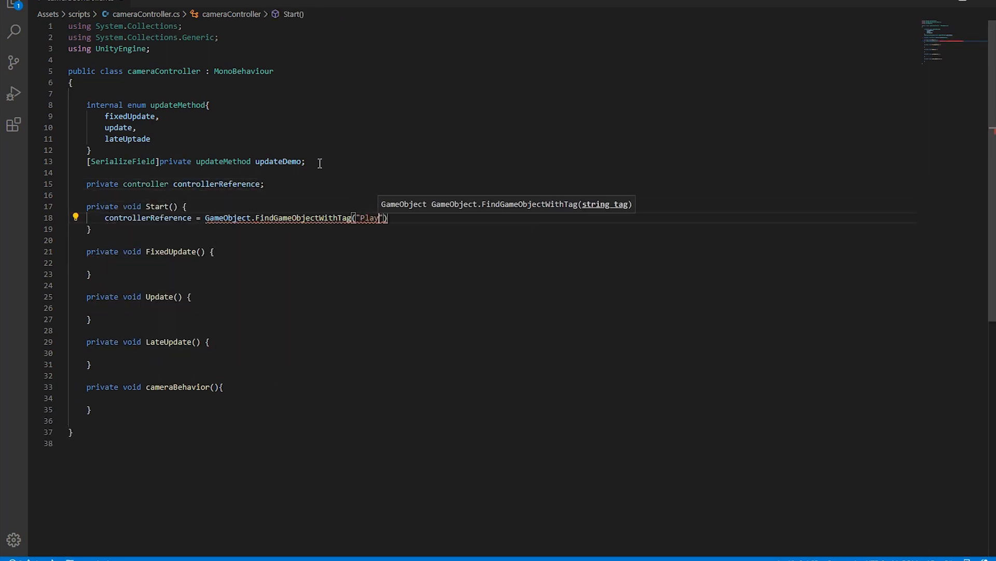
Finish the Start assignment taking controllerReference via gameObject.GetComponent<controller>()
type(".gameObject;")
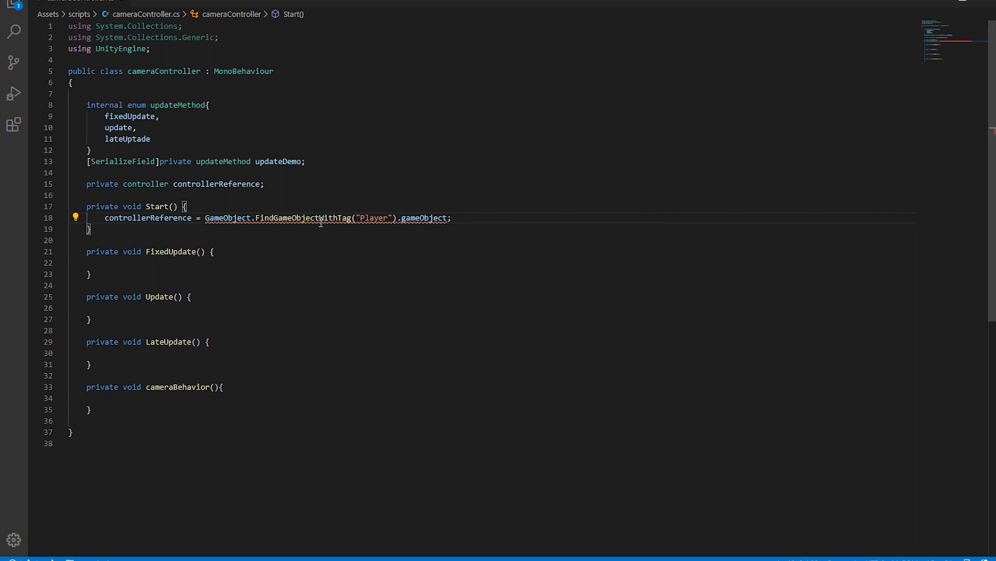
type(".GetComponent<")
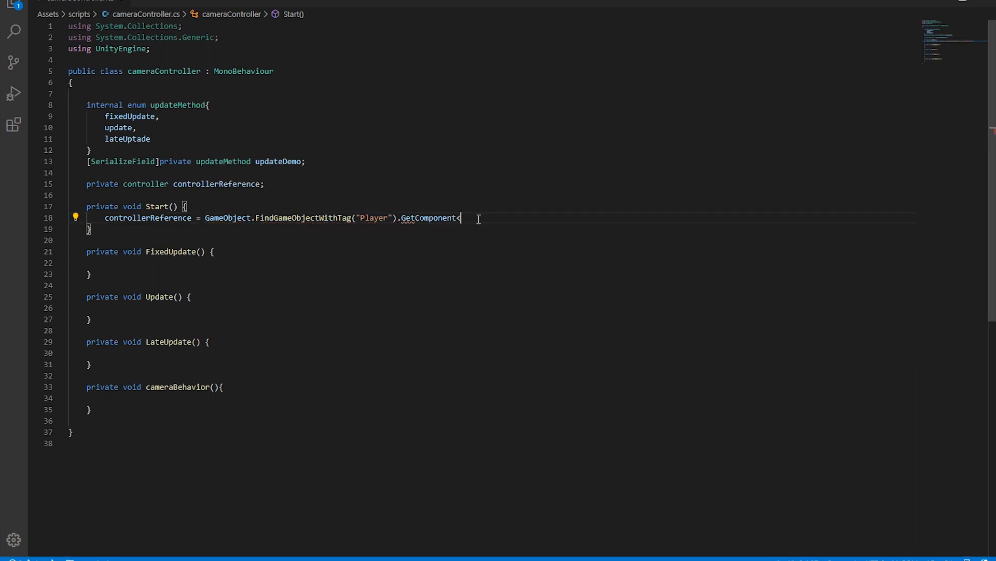
type("<controller>();")
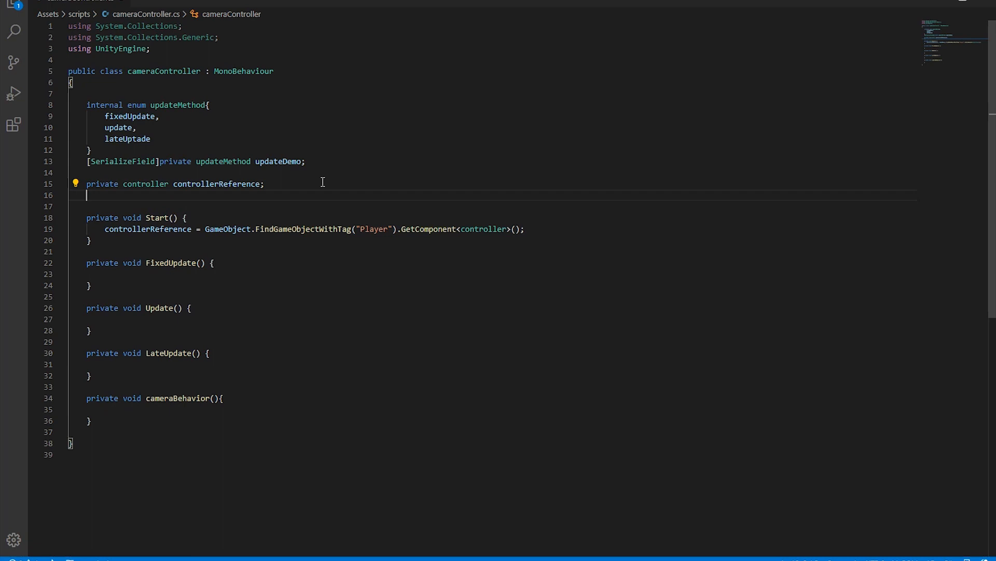
Declare a public float smothTime defaulting to 5 with a [Range] attribute
type("public float")
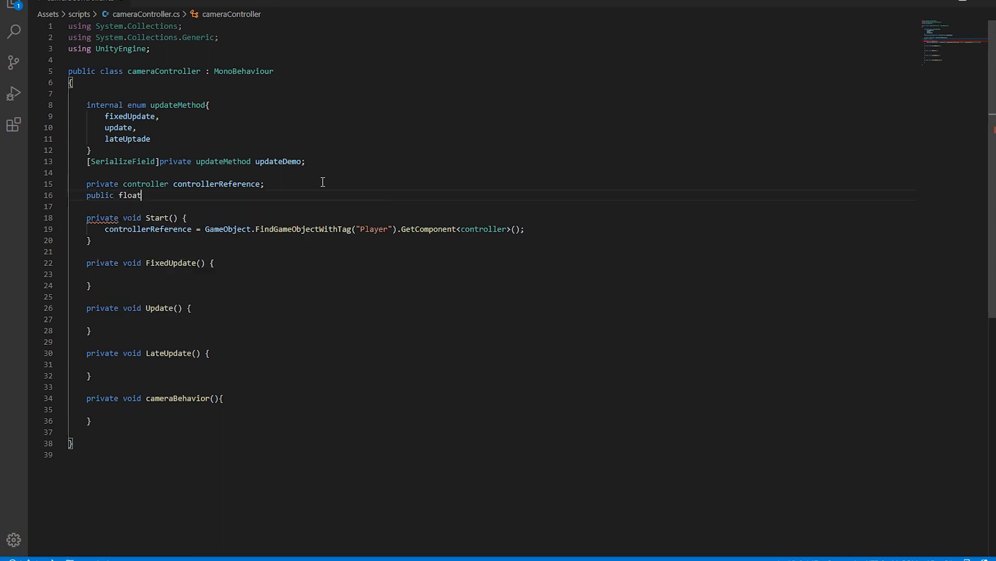
type("smothTime")
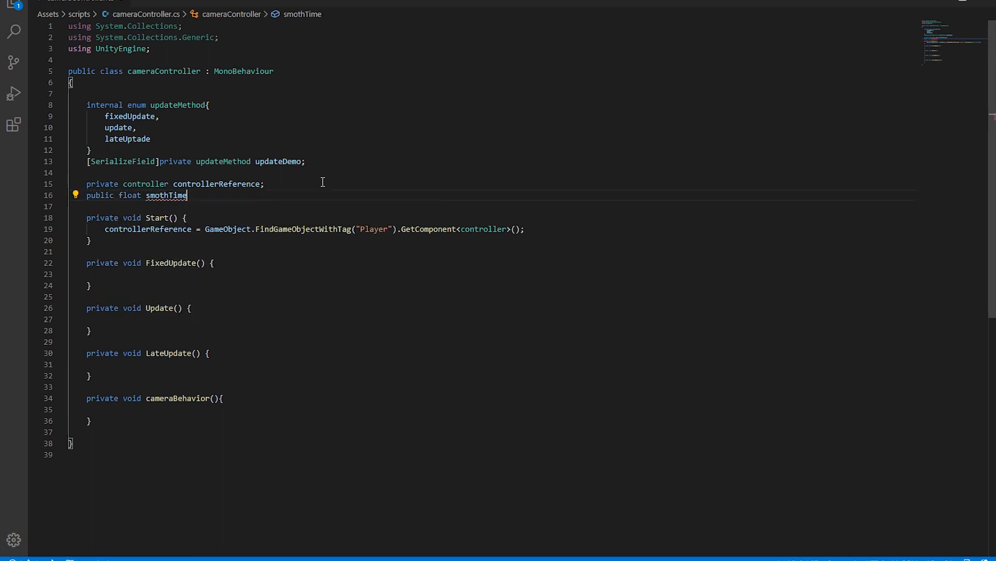
type("= 5;")
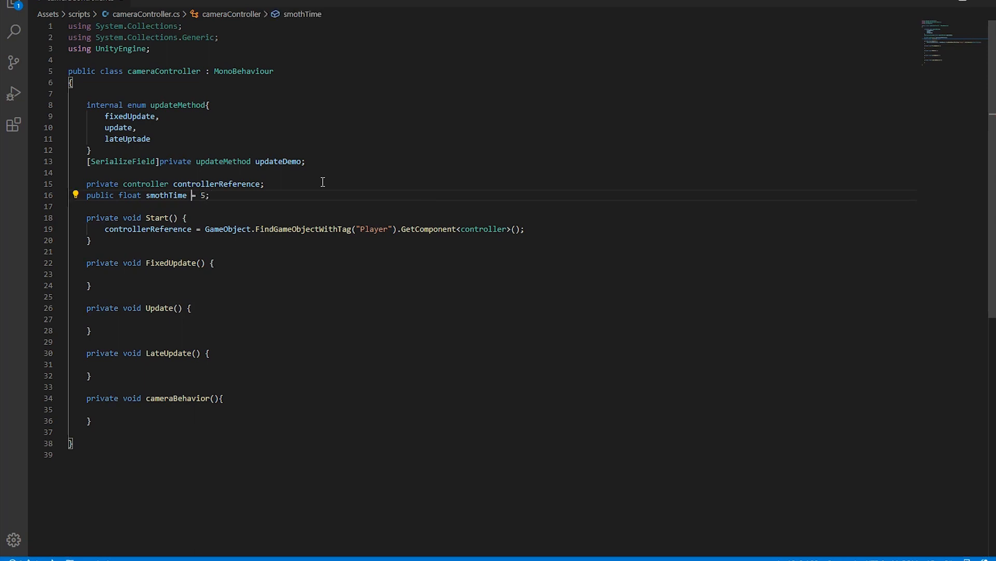
type("[Range]")
type("public")
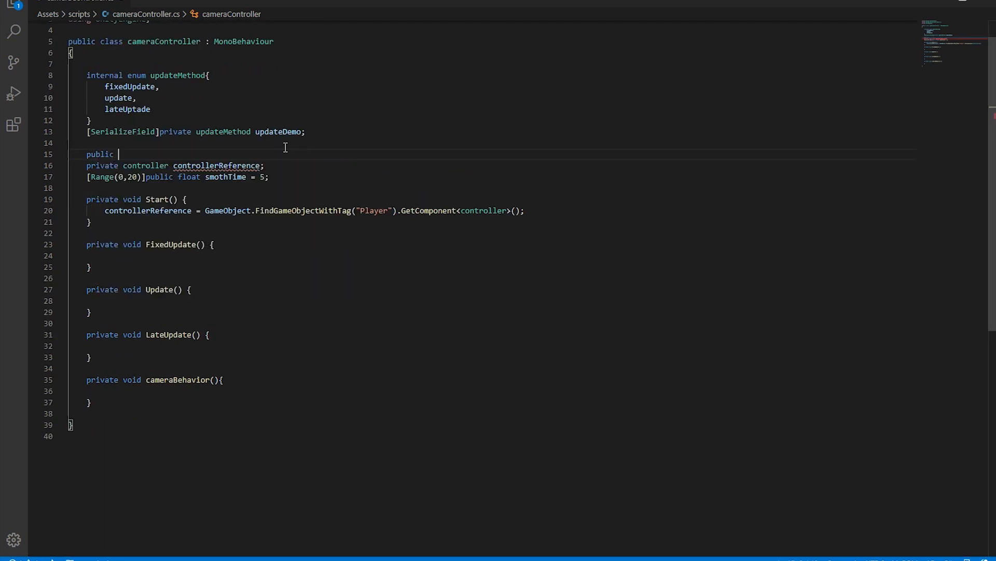
Declare the public GameObject cameraLookatObject and begin cameraBehavior with transform.position
type("GameObject")
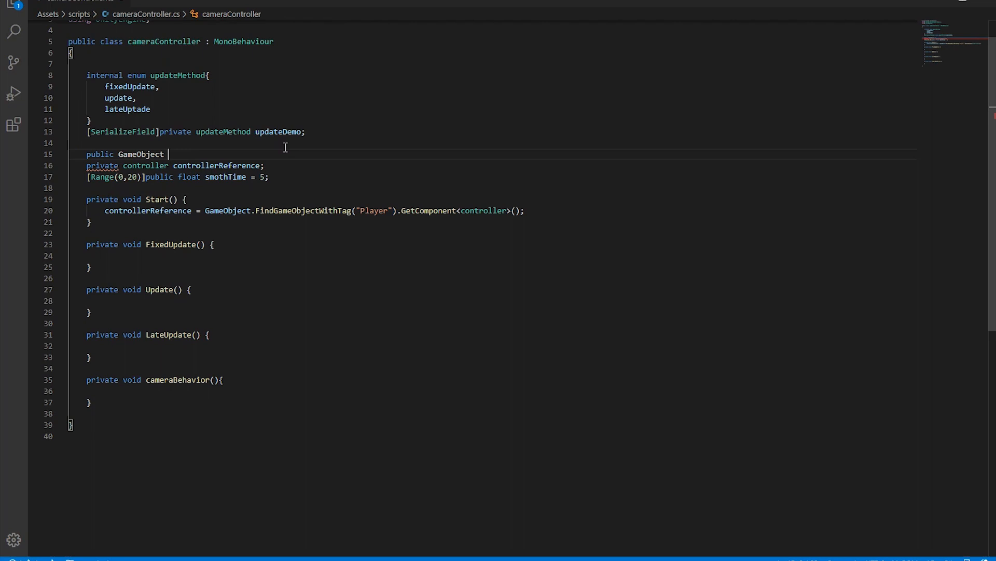
type("cameraLookatObject;")
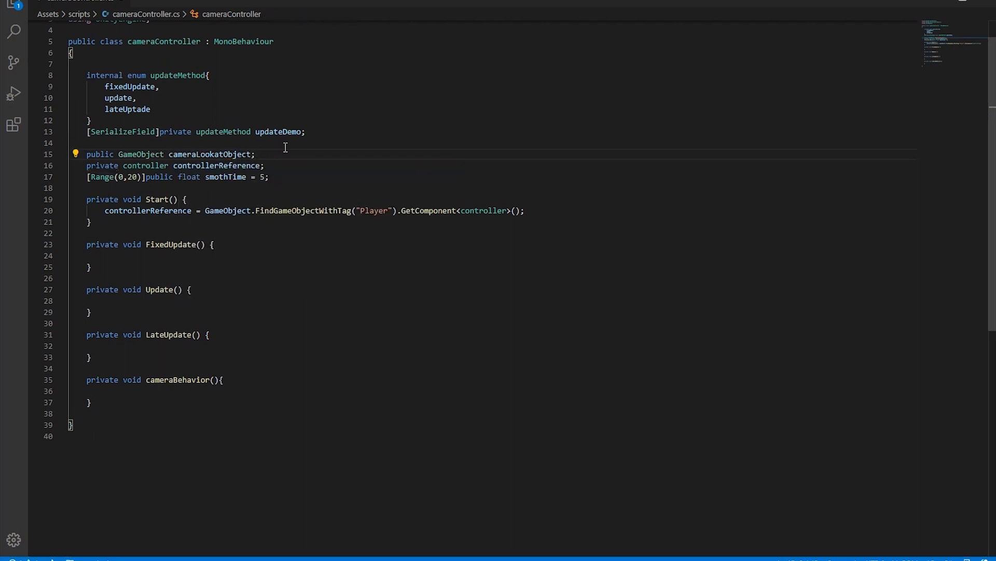
type("transform.position")
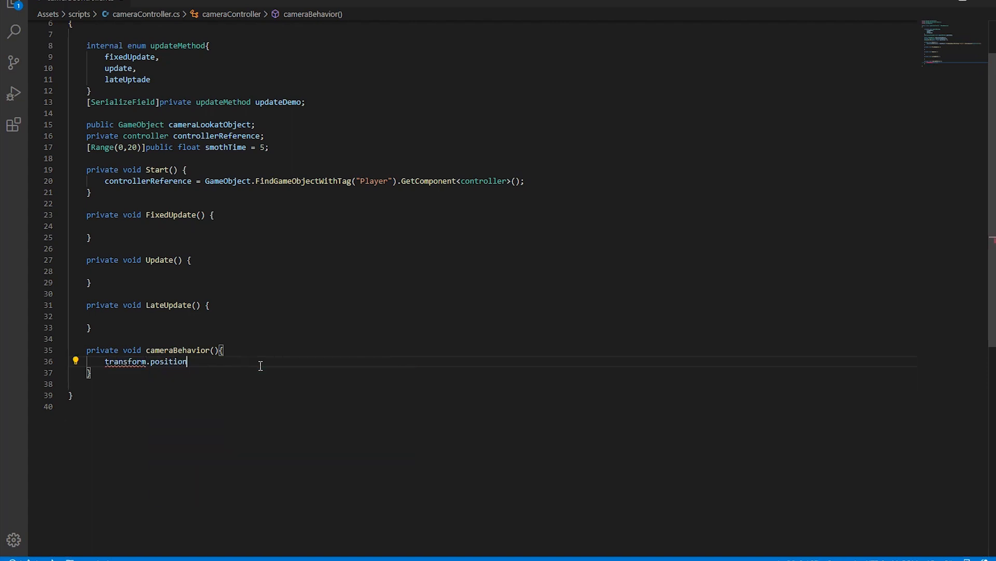
Smooth-damp transform.position toward cameraLookatObject with smothTime and LookAt it
type("= Vector3.SmoothDamp()")
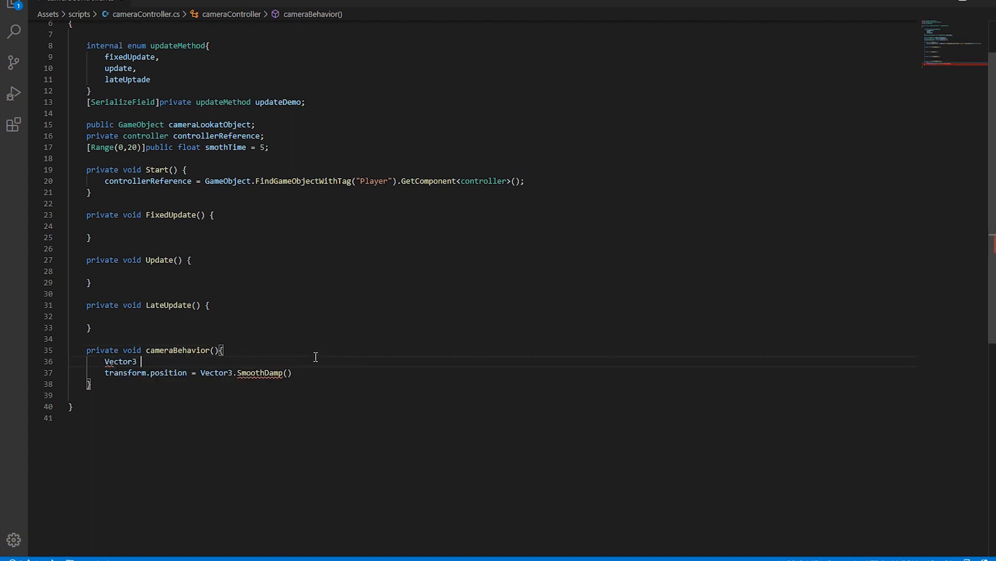
type("transform.position,l")
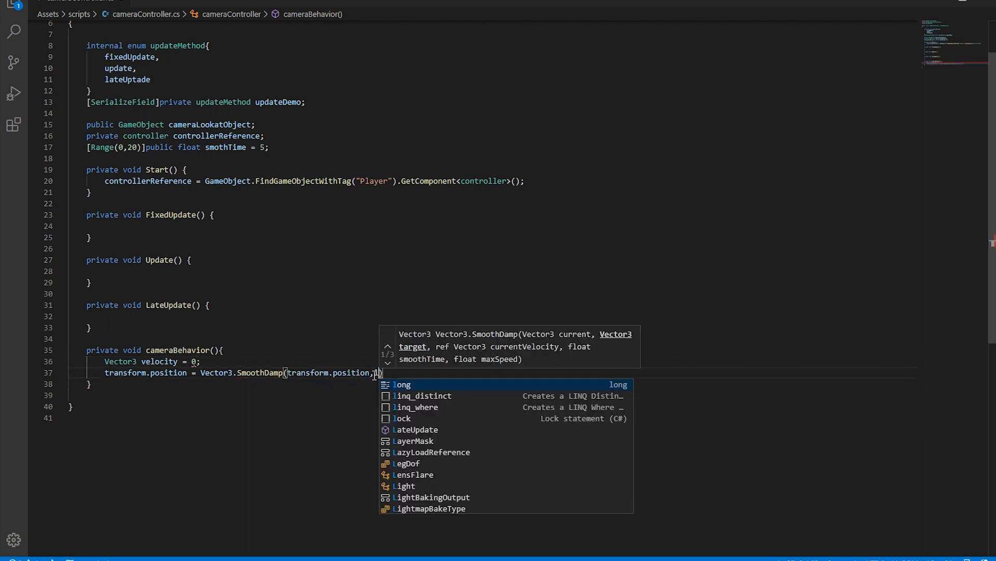
type("cameraLookatObject.transform.position,smothTime")
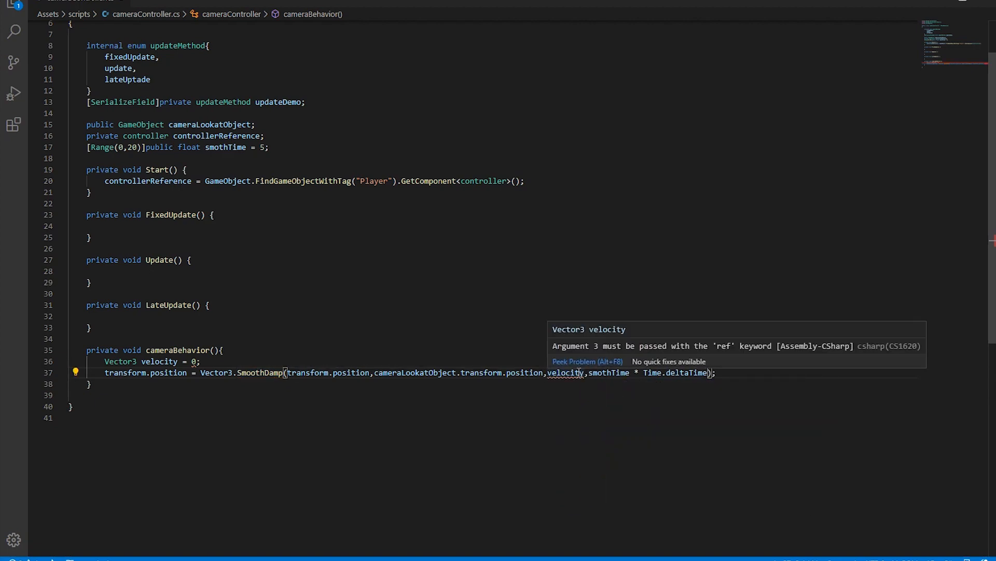
type("transform.LookAt(loo")
type("cameraLookatObject = gameObject.FindGameObjectWithTag")
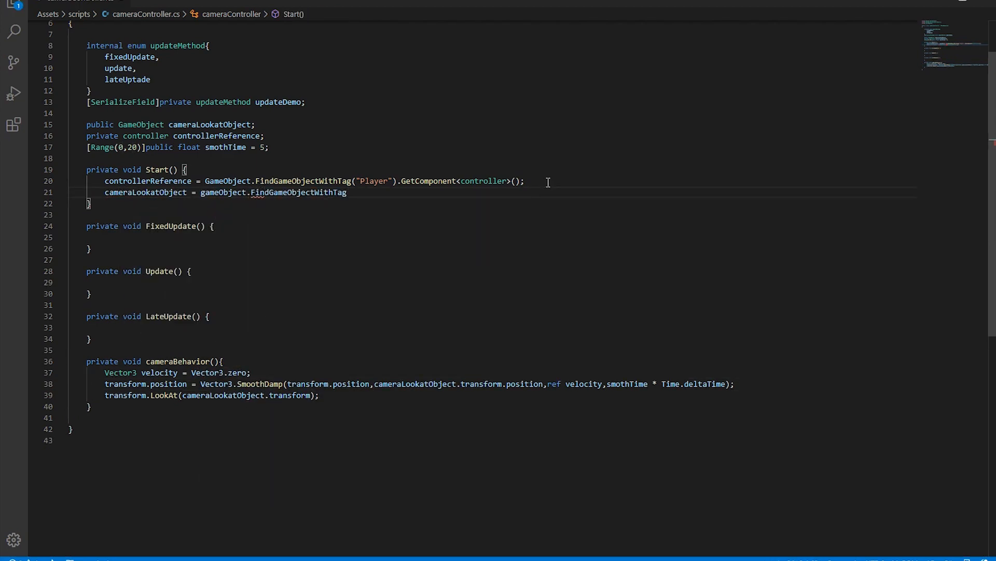
In Start, assign cameraLookatObject from the Player-tagged object's 'camera lookAt' child gameObject
type("(\"Player\").fin")
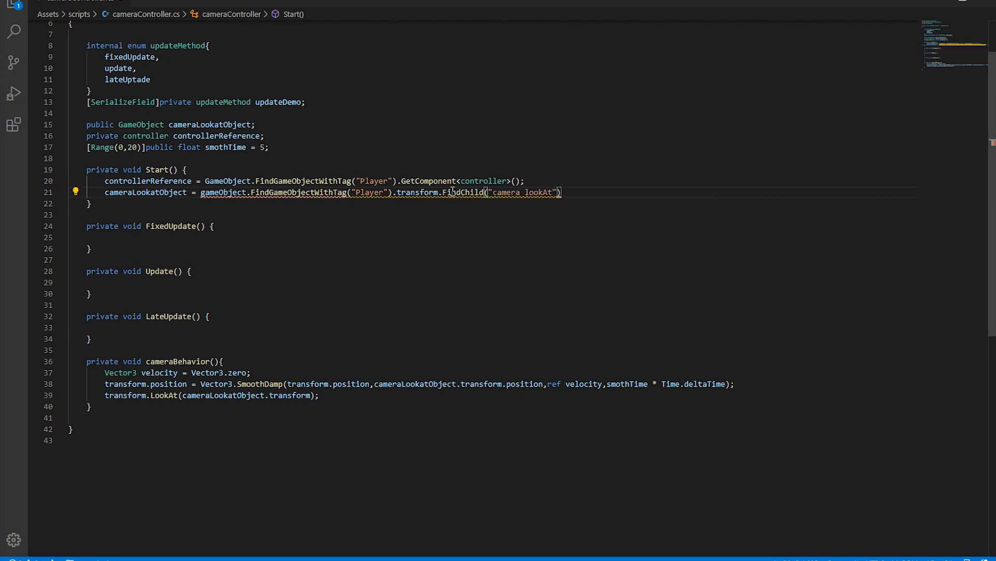
type(".gameObject;")
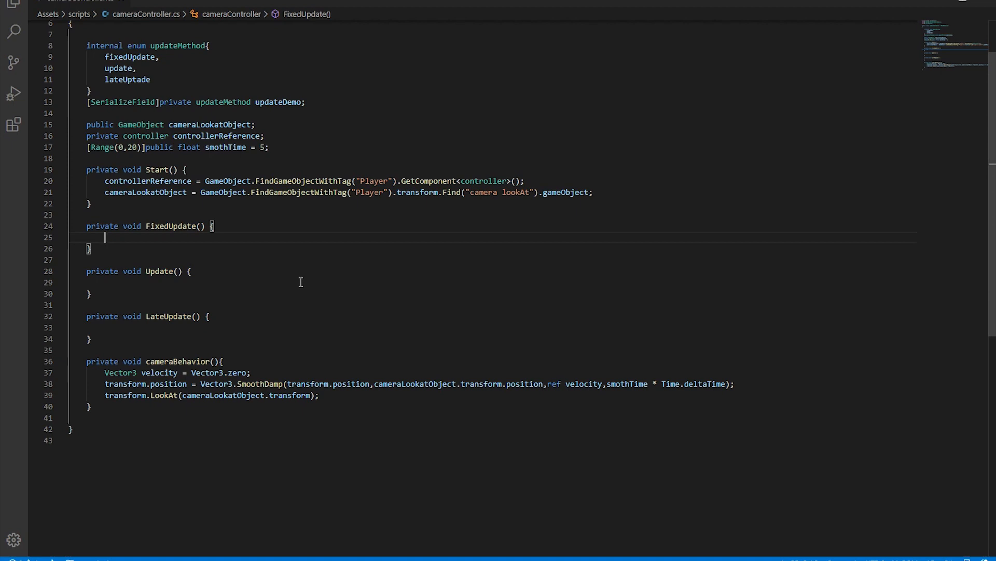
Wrap cameraBehavior() in each loop with if(updateDemo == updateMethod.X) for its matching method
type("if(")
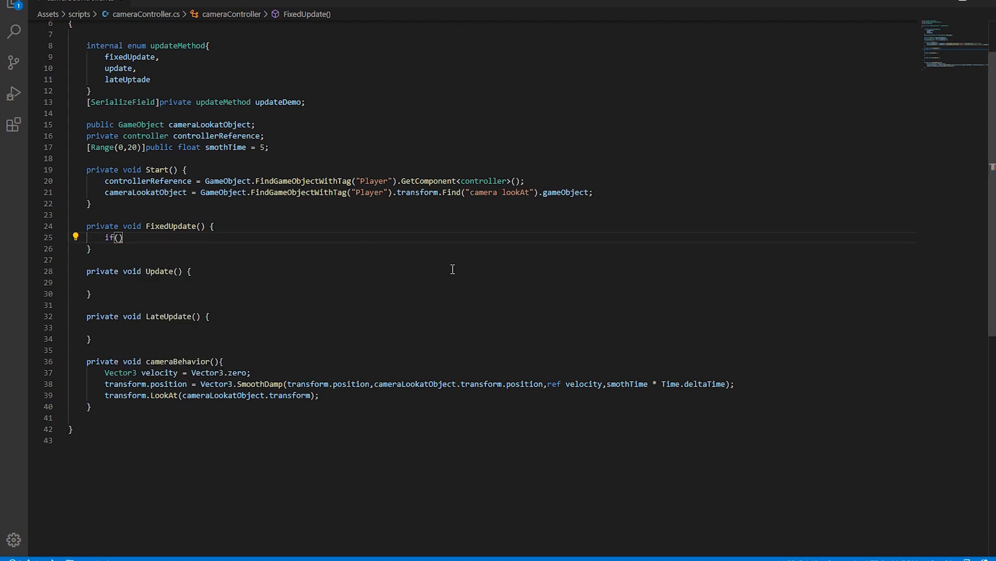
type("updateMethod = updateMethod.fixedUpdate")
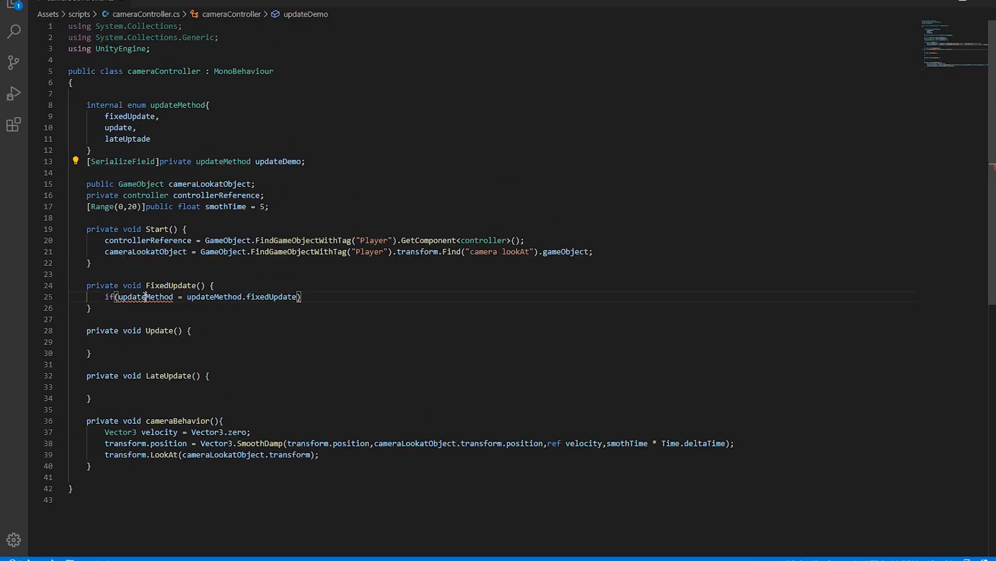
type("updateDemo ==")
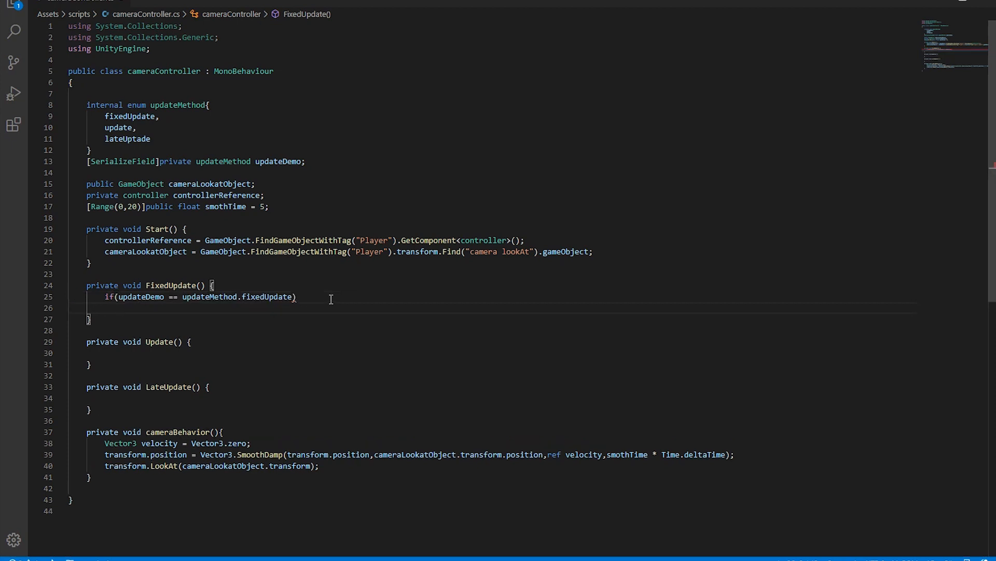
type("cameraBehavior();")
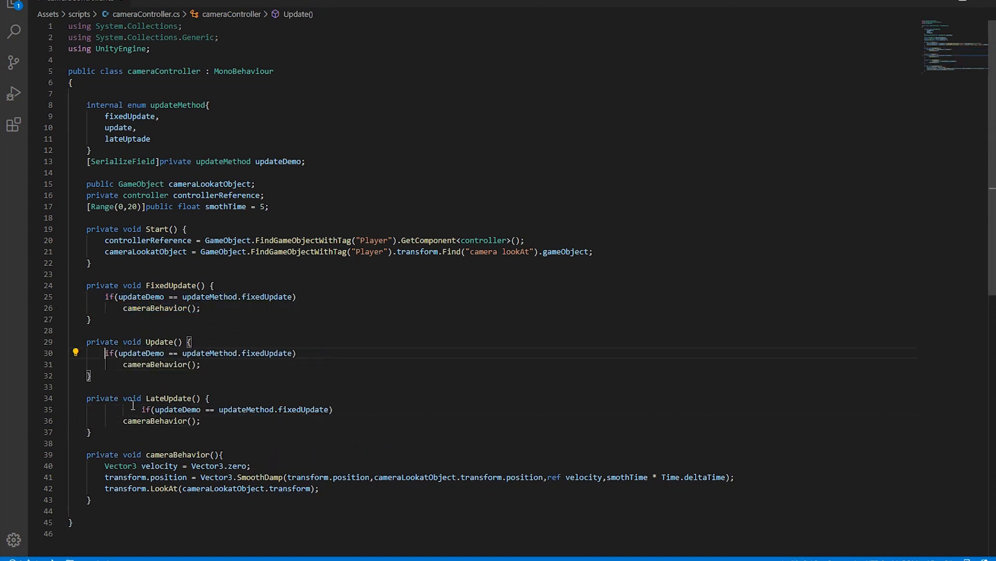
type("update")
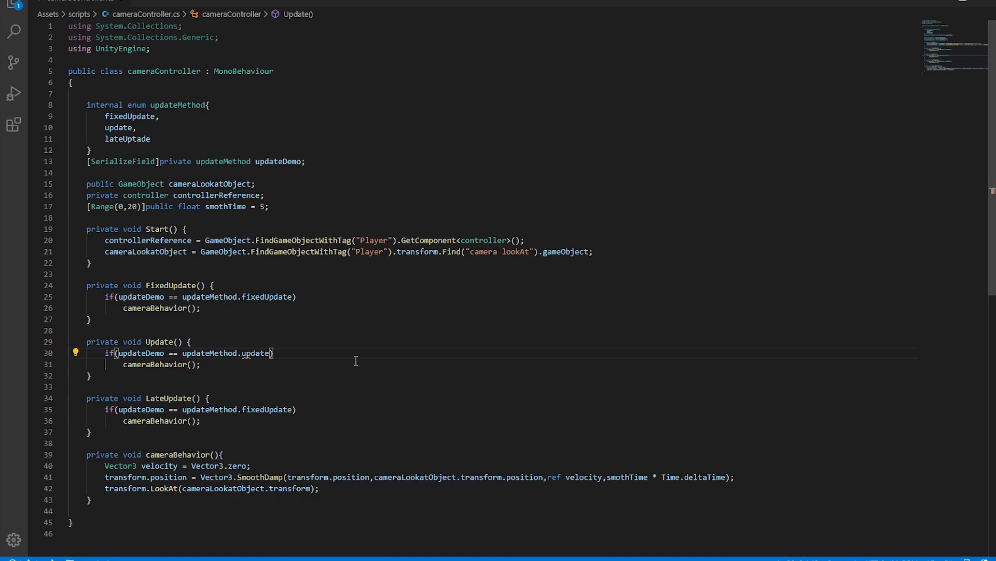
left_click(465, 4)
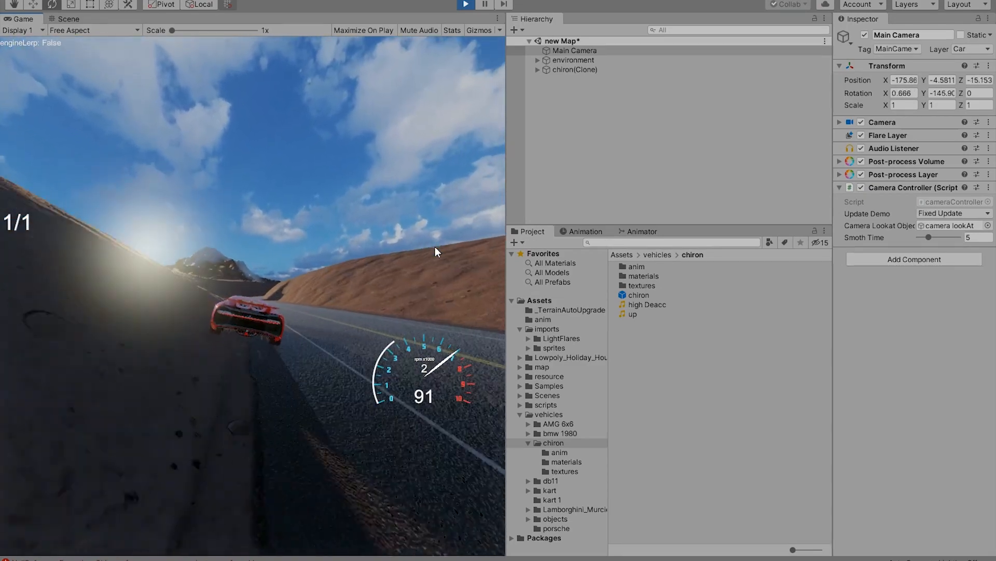
During play, switch the Camera Controller's Update Demo from Fixed Update to Late Uptade
left_click(953, 213)
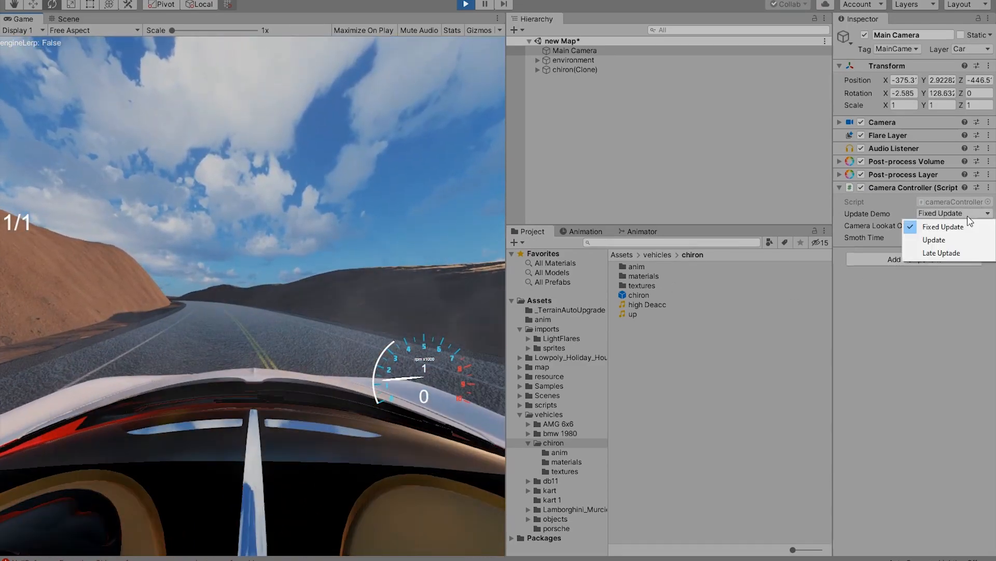
left_click(933, 239)
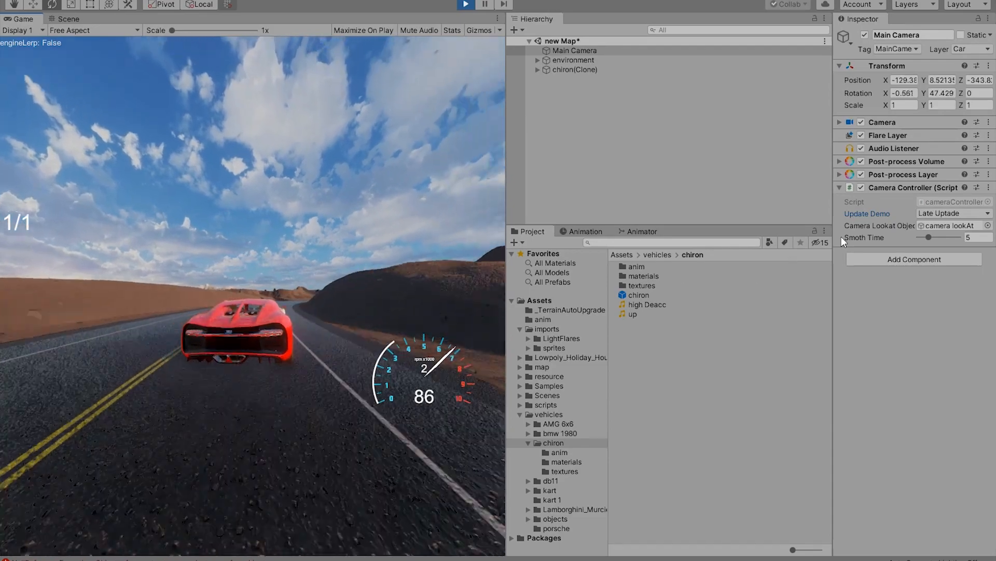
left_click(953, 213)
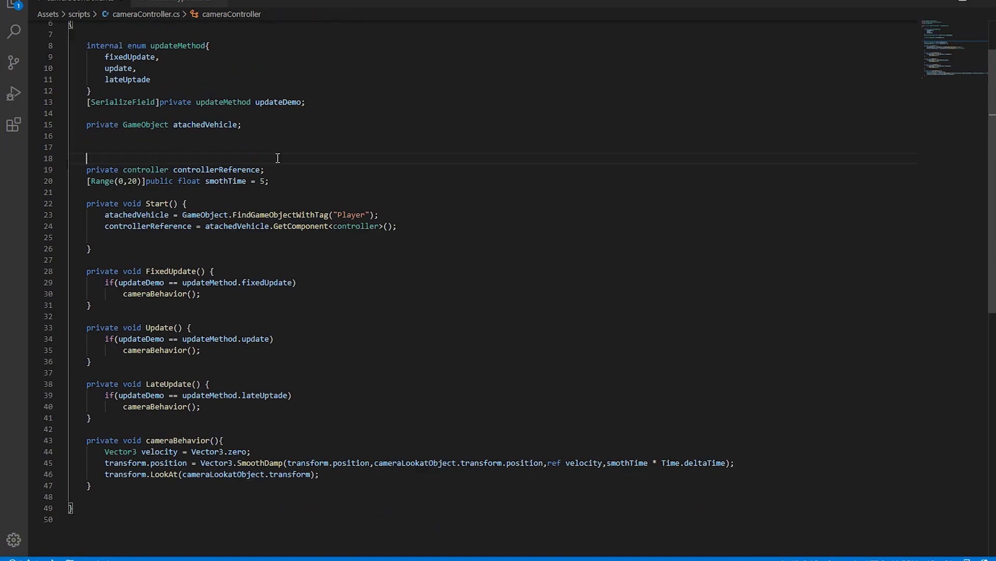
Declare public Transform[] camLocations above controllerReference
type("public Transform[] camLocations;")
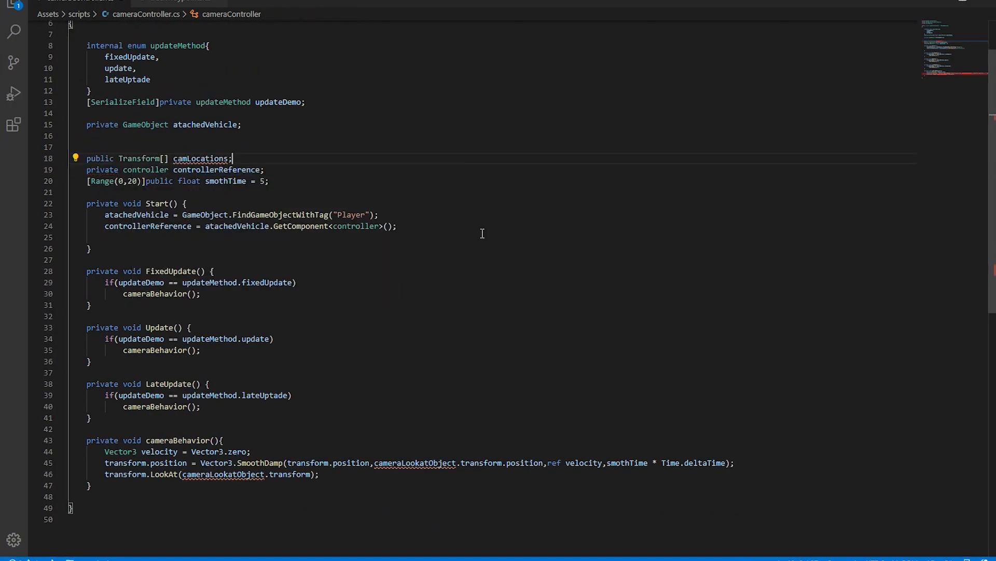